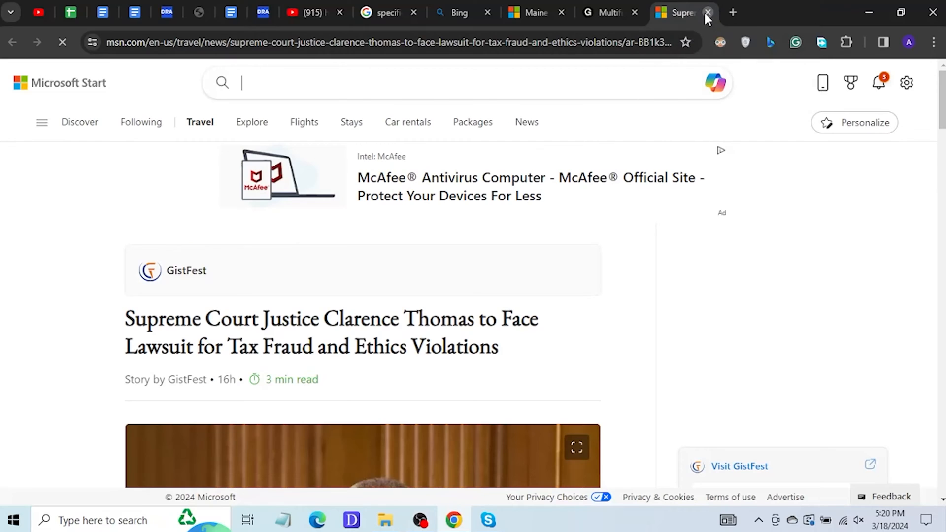
Step: Close the Supreme Court article tab and the smart bed shopping tab
{"action": "left_click", "coordinate": [708, 12]}
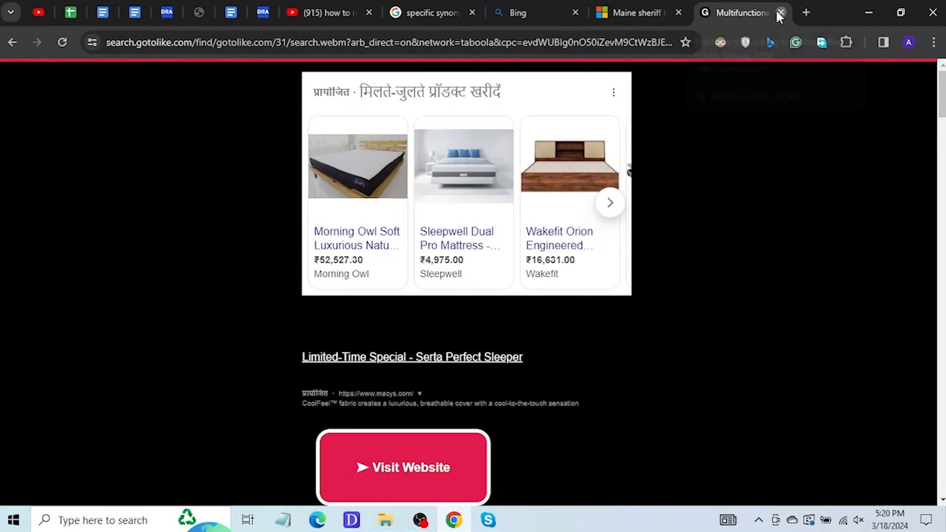
{"action": "left_click", "coordinate": [780, 12]}
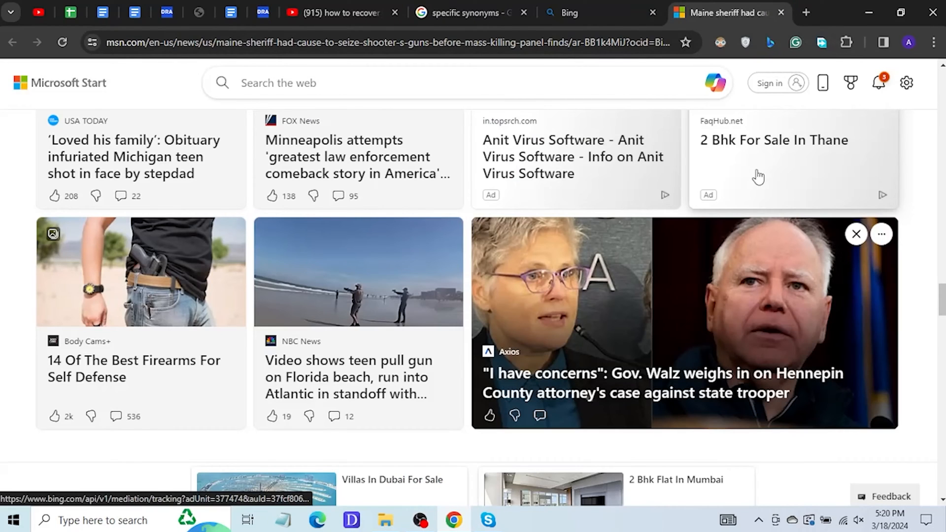
{"action": "mouse_move", "coordinate": [759, 176]}
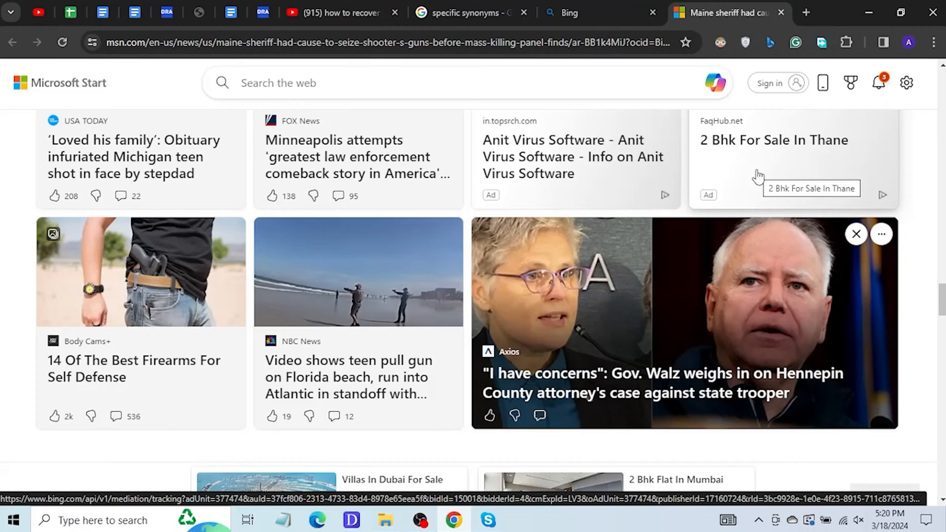
{"action": "mouse_move", "coordinate": [758, 177]}
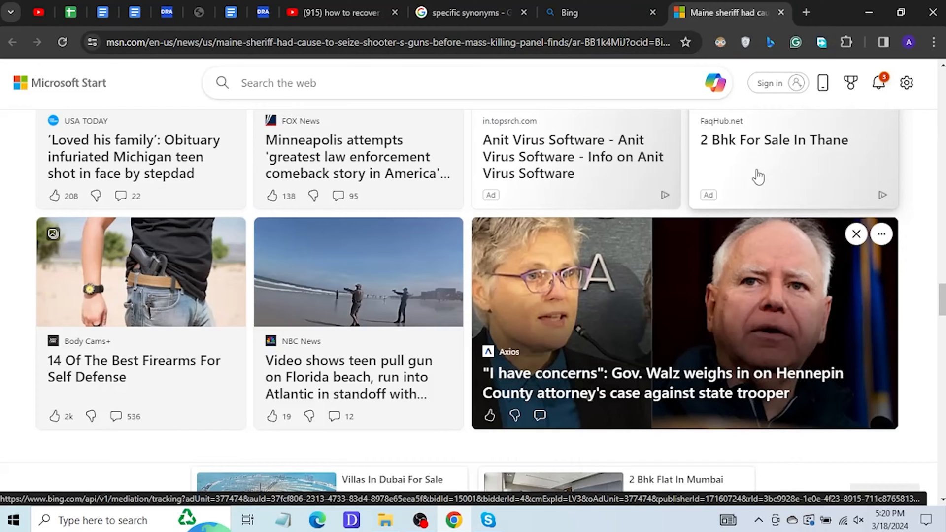
Step: Reopen the two closed tabs with Ctrl+Shift+T and read down the restored Supreme Court article
{"action": "key", "text": "Ctrl+Shift+T"}
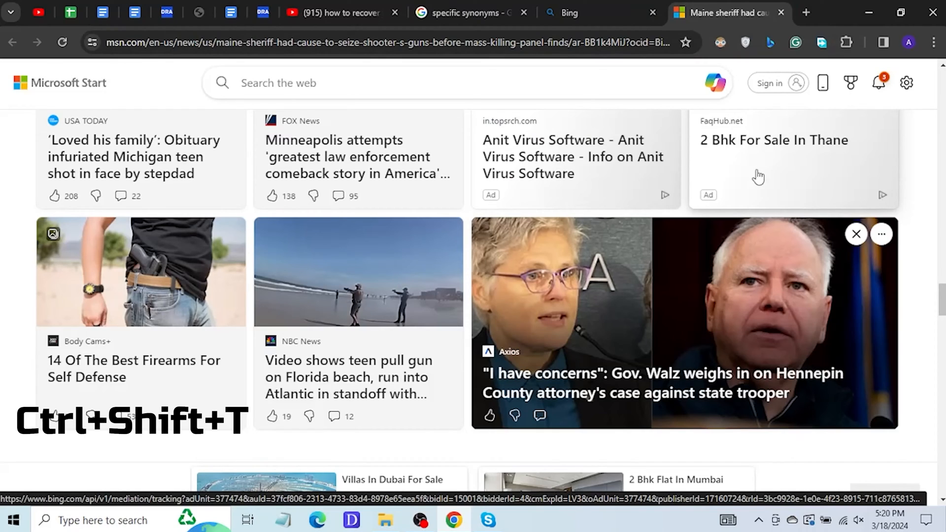
{"action": "key", "text": "ctrl+shift+t"}
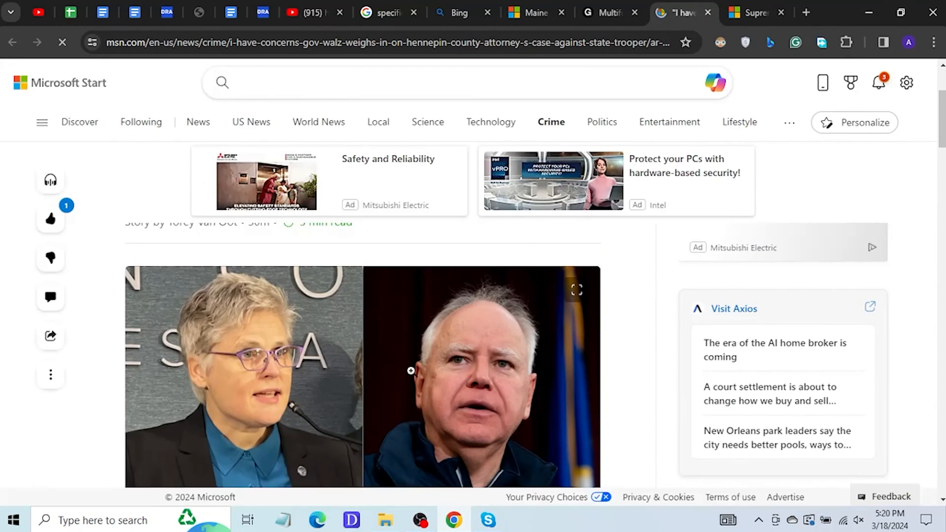
{"action": "left_click", "coordinate": [753, 12]}
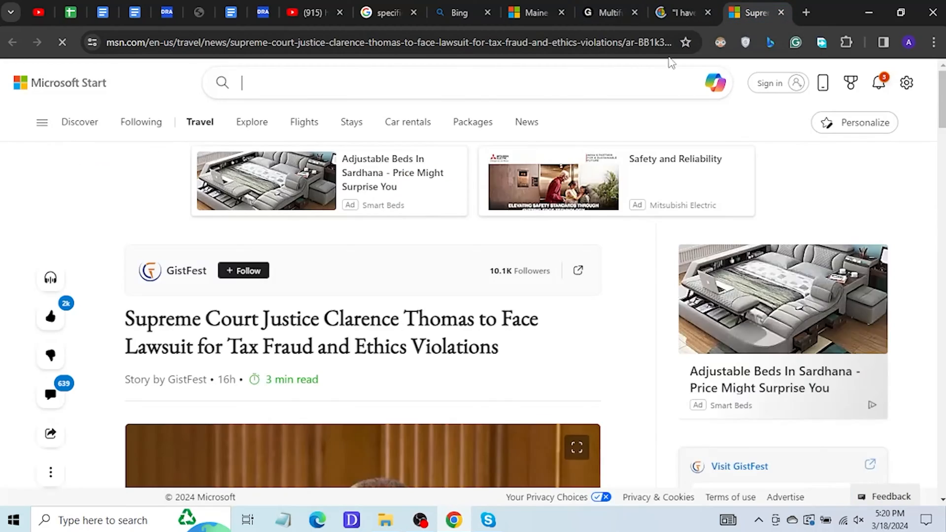
{"action": "scroll", "scroll_direction": "down", "scroll_amount": 3}
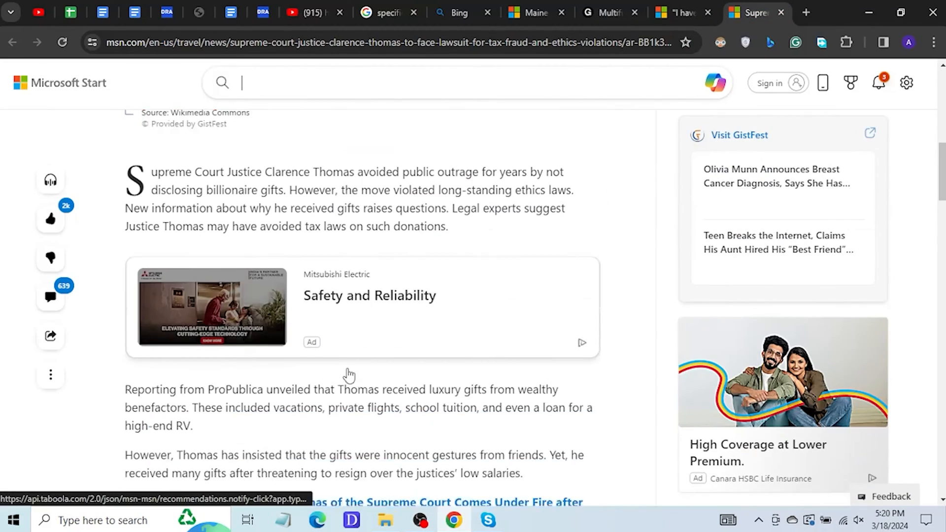
{"action": "scroll", "scroll_direction": "down", "scroll_amount": 3}
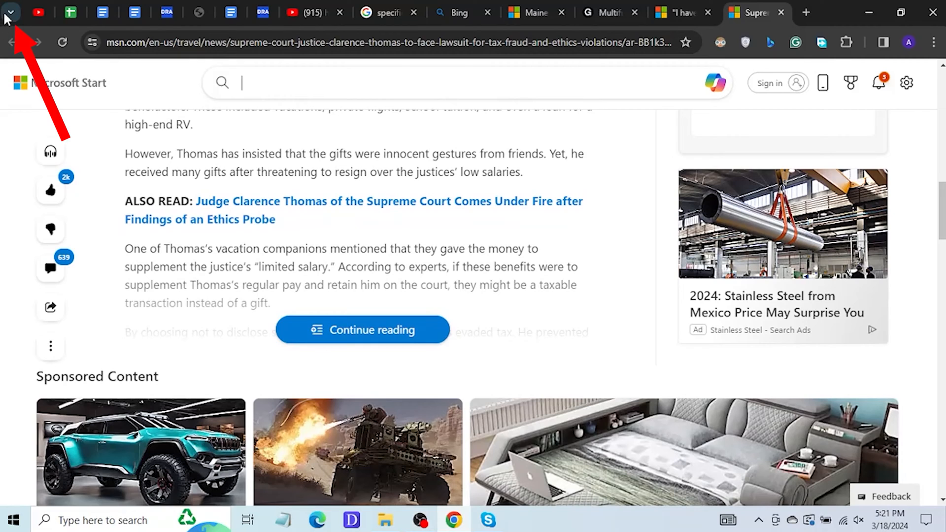
{"action": "mouse_move", "coordinate": [8, 12]}
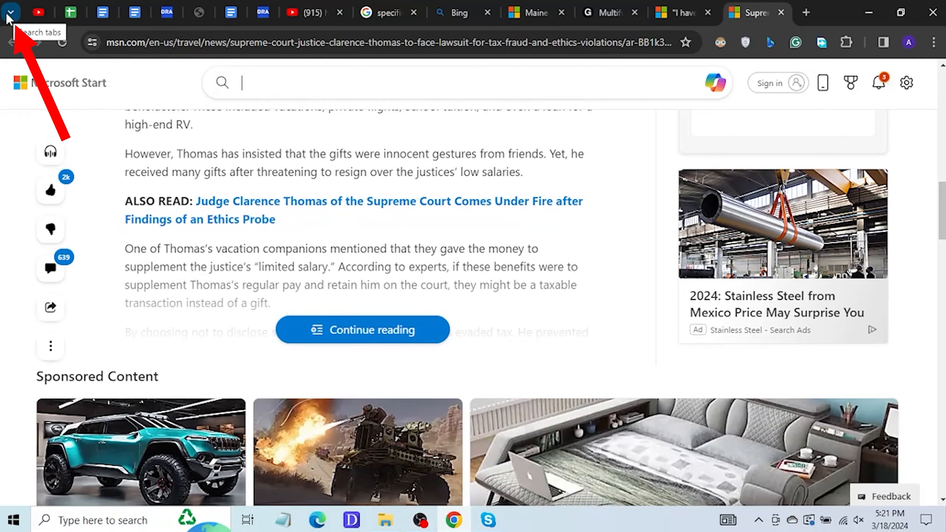
Step: Reopen the DRA Script Google Docs entry from Recently Closed in the tab search list
{"action": "left_click", "coordinate": [9, 12]}
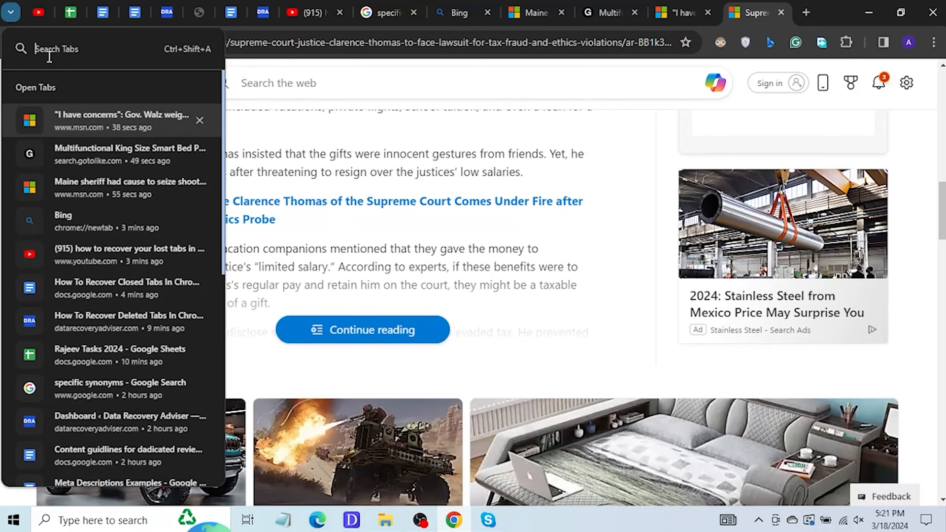
{"action": "mouse_move", "coordinate": [9, 96]}
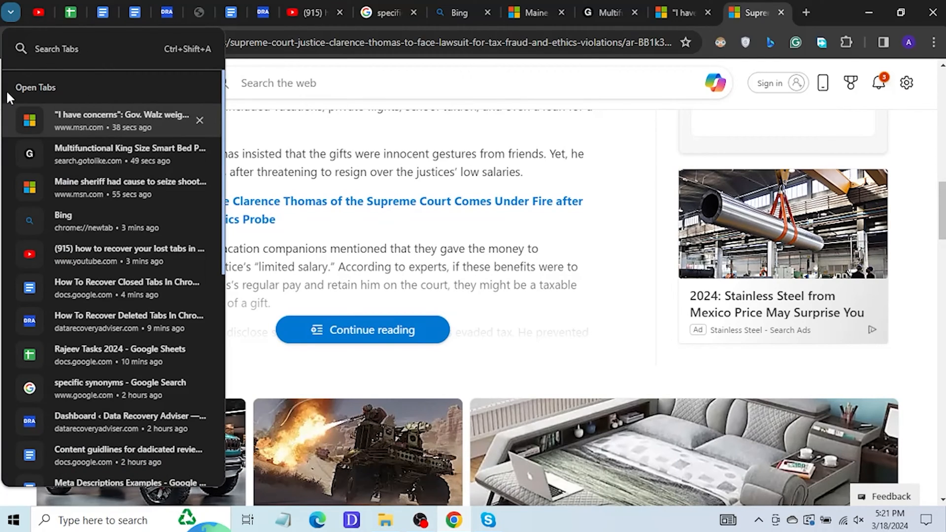
{"action": "mouse_move", "coordinate": [60, 245]}
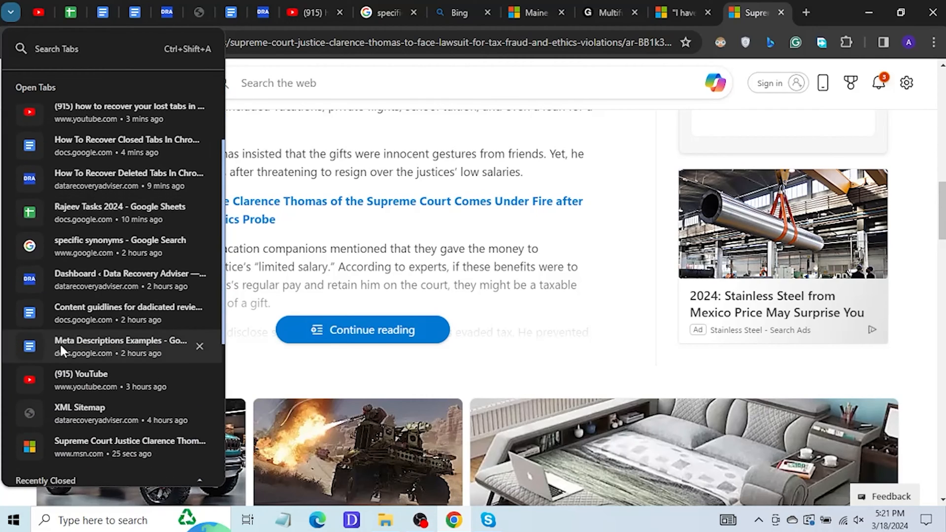
{"action": "scroll", "scroll_direction": "down", "scroll_amount": 3}
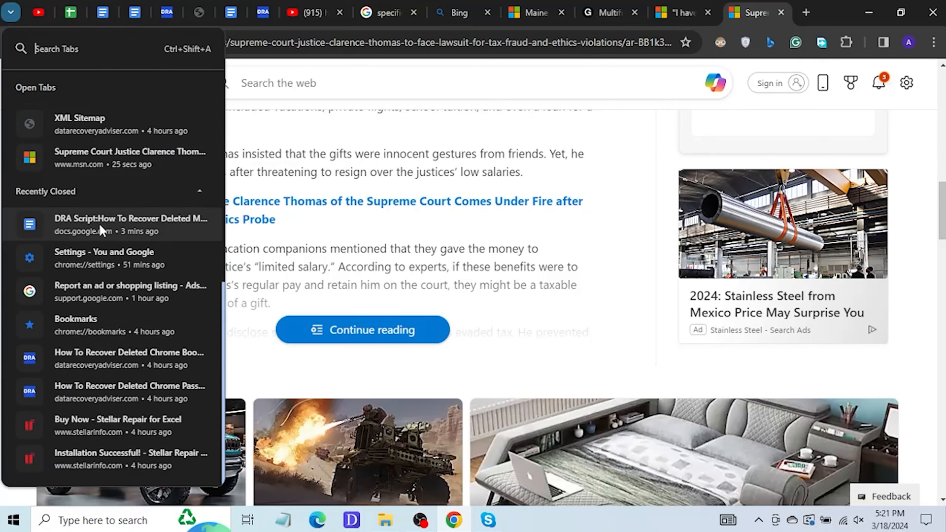
{"action": "left_click", "coordinate": [129, 224]}
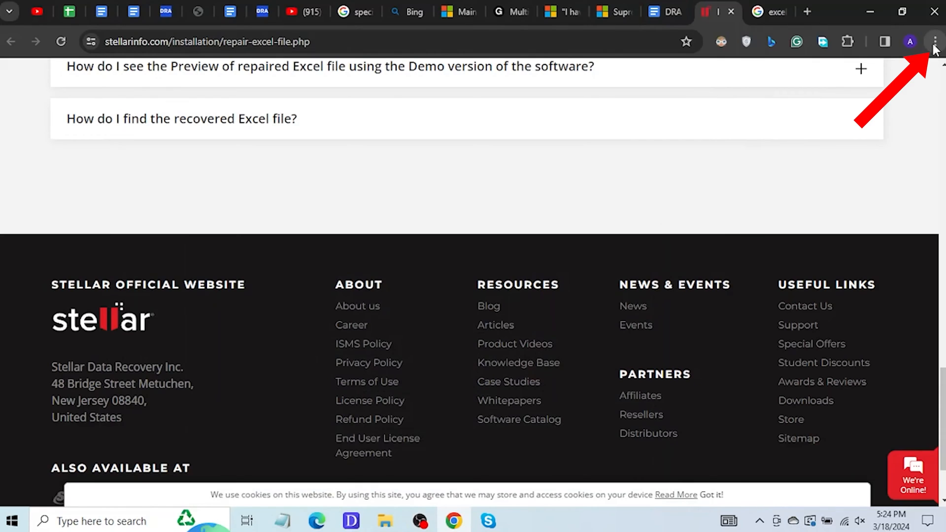
{"action": "mouse_move", "coordinate": [933, 42]}
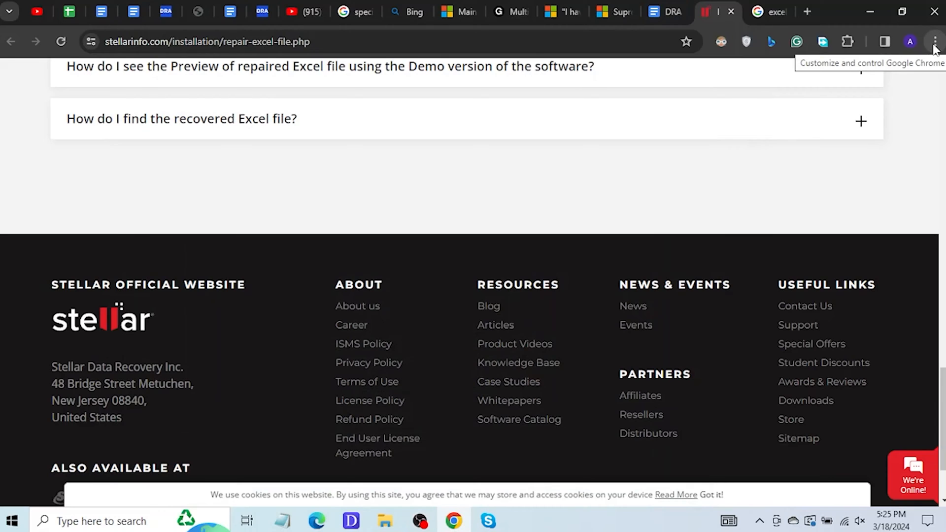
Step: Bring up Chrome's three-dot Customize and control menu
{"action": "left_click", "coordinate": [934, 41]}
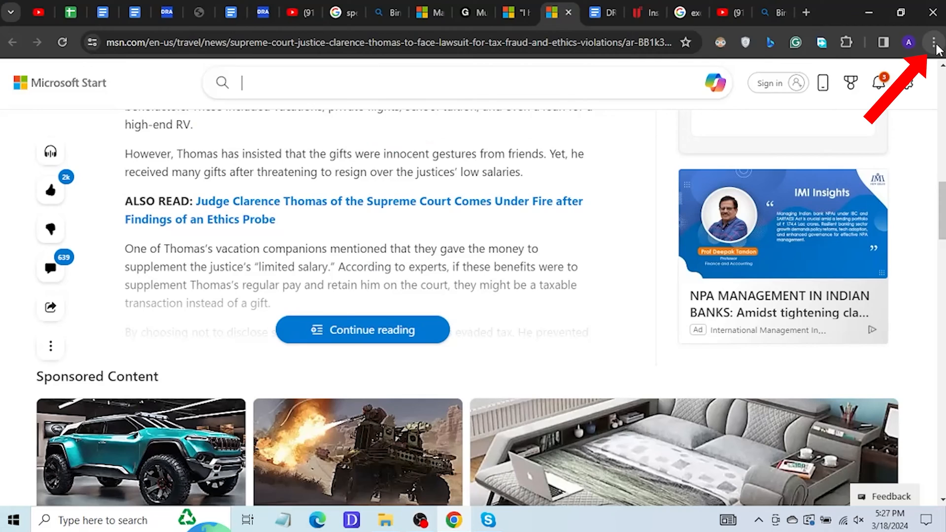
Step: Bring up the three-dot menu to reach History and the closed window of six tabs
{"action": "left_click", "coordinate": [934, 42]}
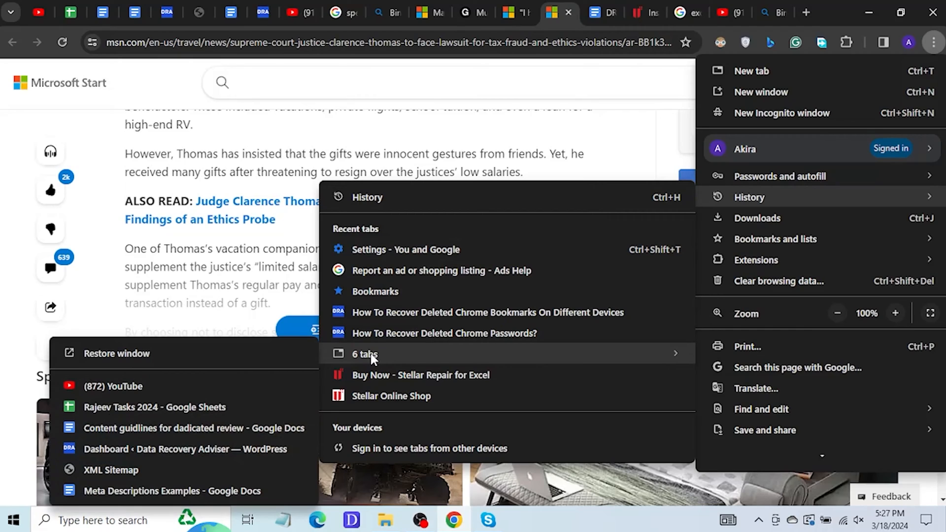
{"action": "mouse_move", "coordinate": [308, 361]}
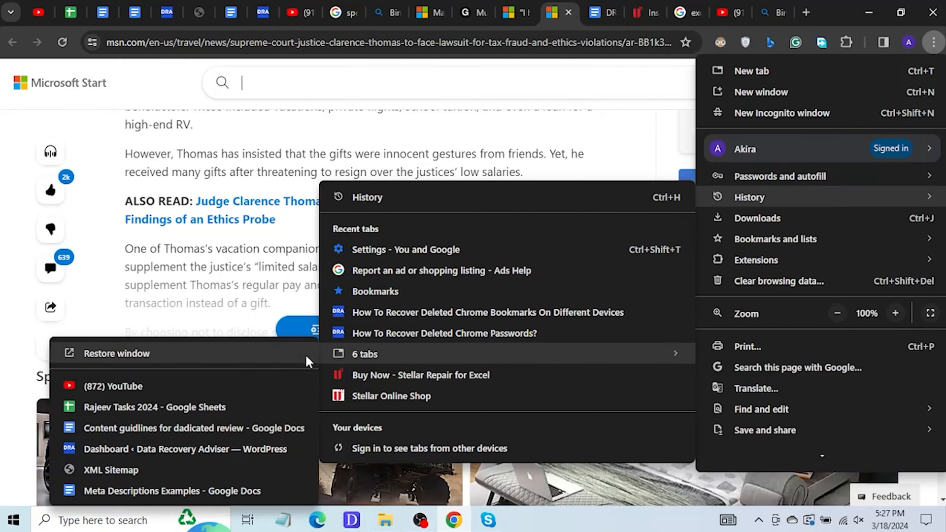
{"action": "mouse_move", "coordinate": [136, 421]}
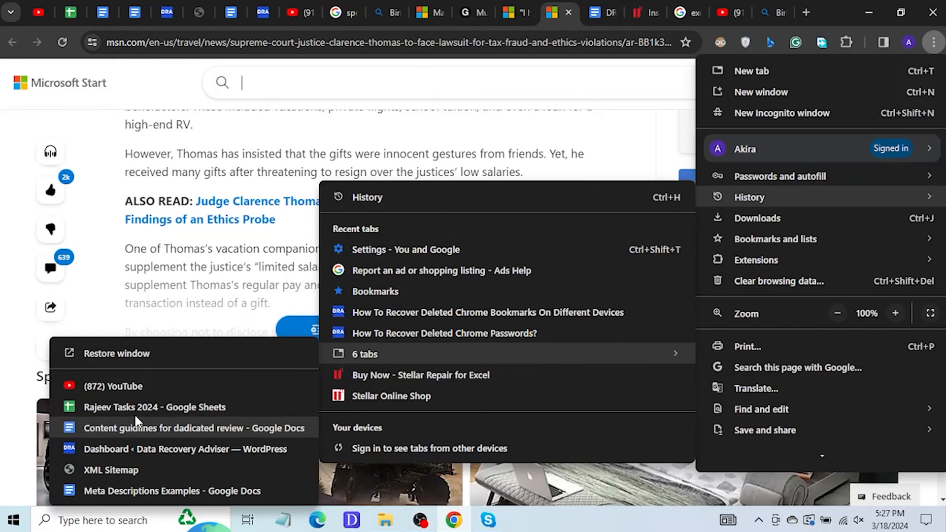
{"action": "mouse_move", "coordinate": [145, 354]}
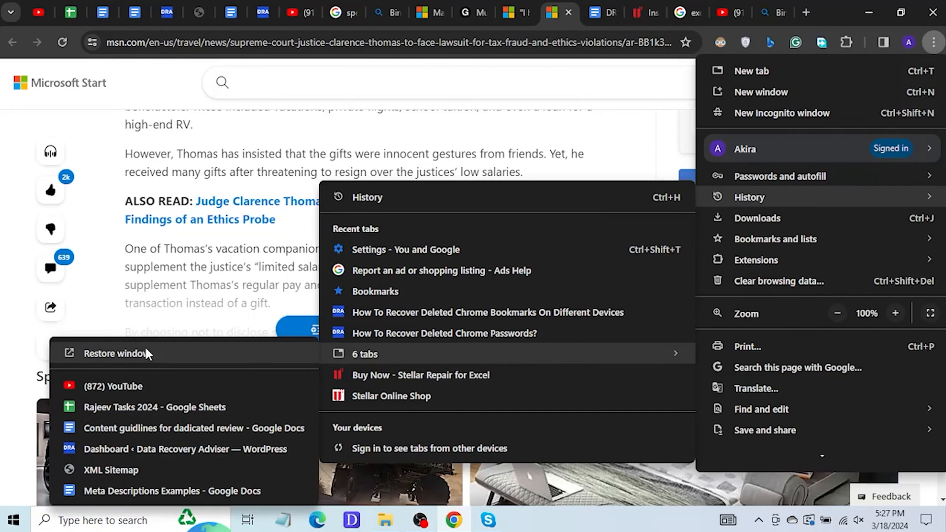
{"action": "mouse_move", "coordinate": [144, 358]}
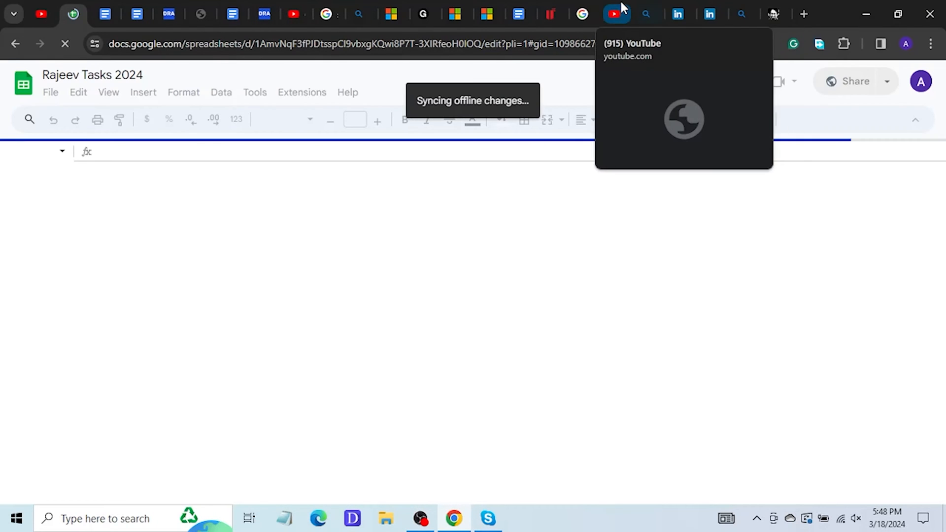
Step: Switch to the YouTube tab and bring up chrome://history with Ctrl+H
{"action": "left_click", "coordinate": [616, 13]}
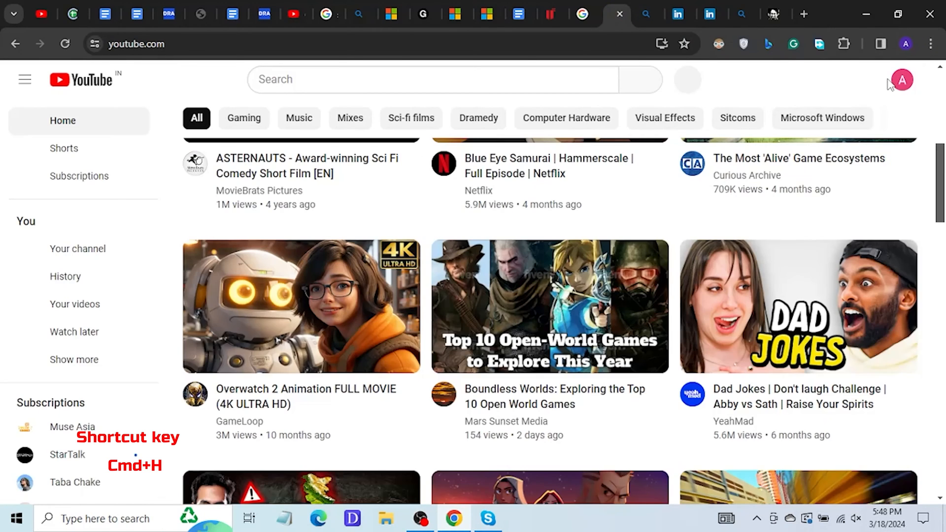
{"action": "key", "text": "Ctrl+h"}
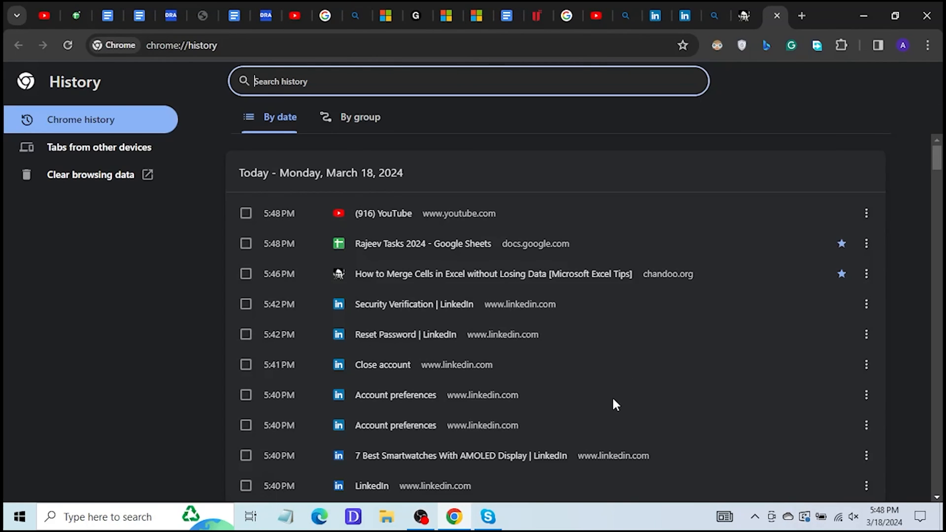
Step: Reopen the 'ms office 2013 free cracked download 64-bit' Google search from history and scroll its results
{"action": "scroll", "scroll_direction": "down", "scroll_amount": 3}
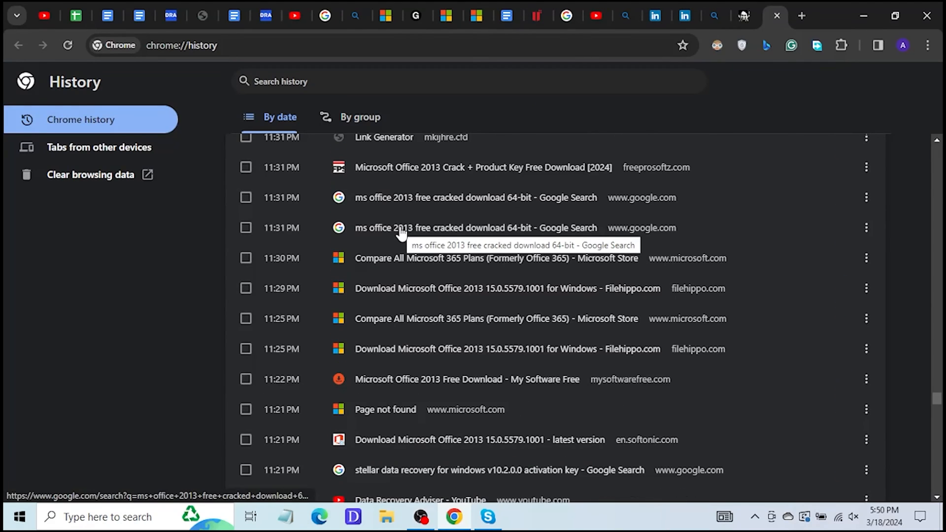
{"action": "left_click", "coordinate": [475, 228]}
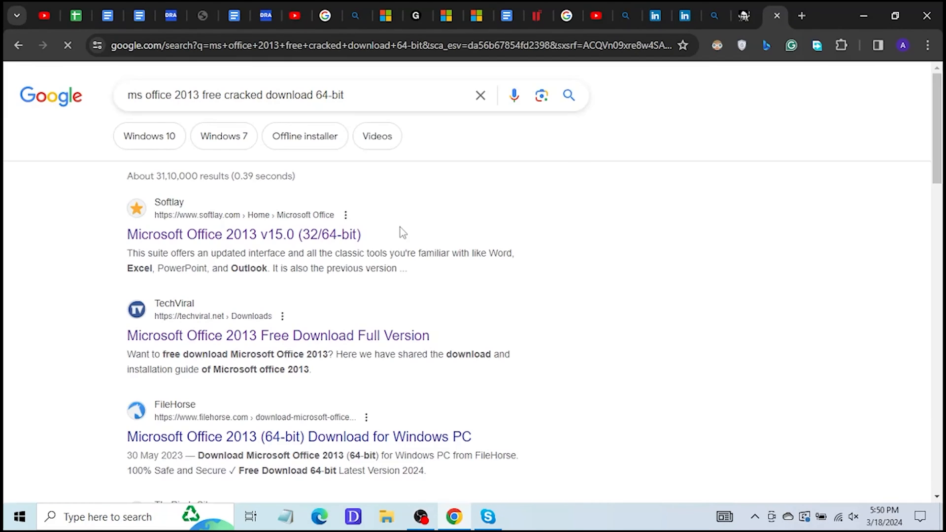
{"action": "scroll", "scroll_direction": "down", "scroll_amount": 3}
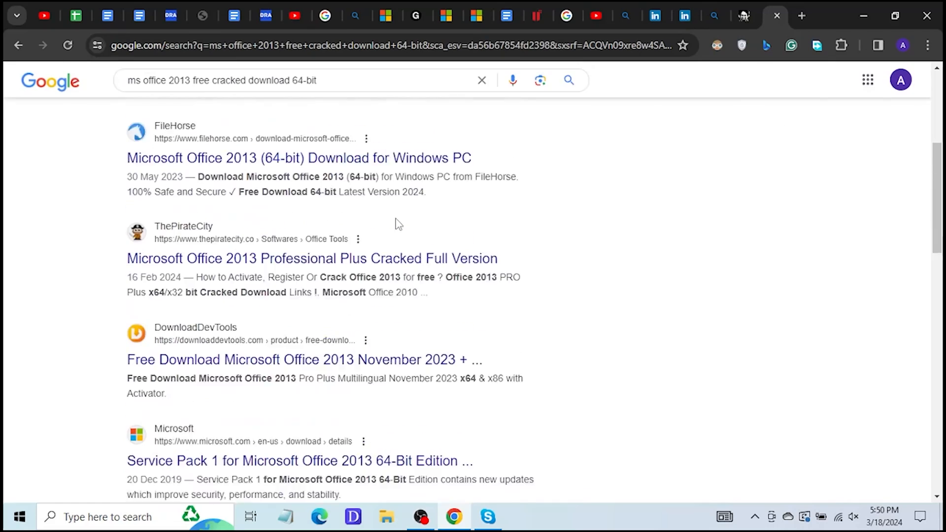
{"action": "scroll", "scroll_direction": "down", "scroll_amount": 3}
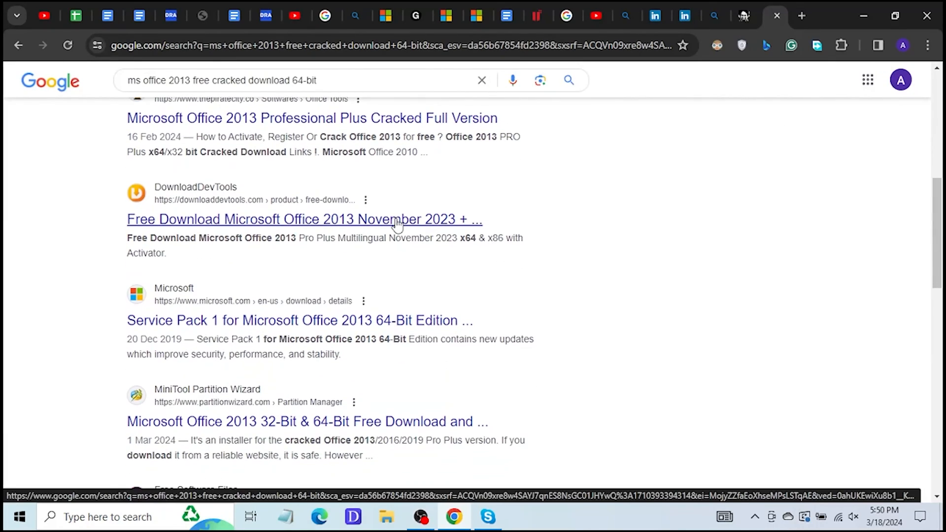